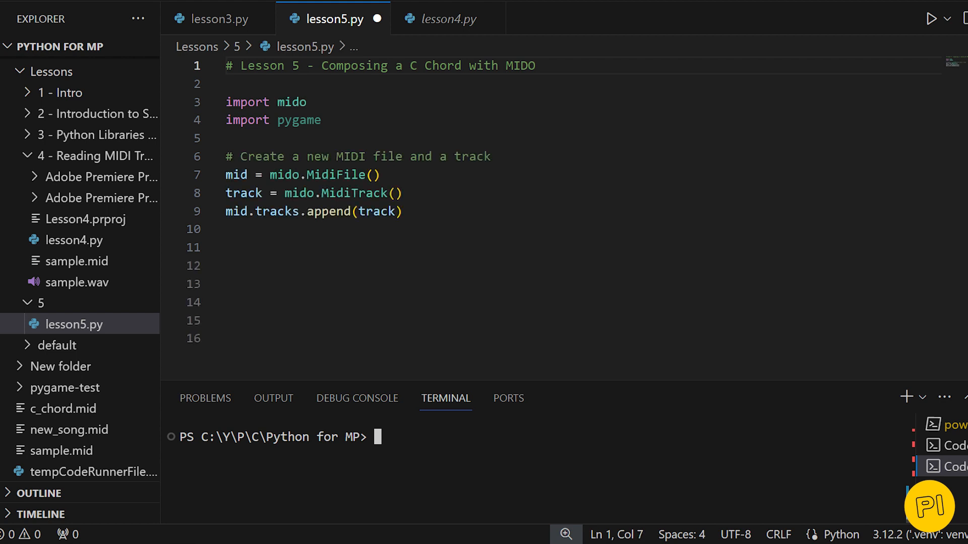
# Step: Add a comment introducing the C chord MIDI note list with durations in lesson5.py
pyautogui.moveTo(226, 193); pyautogui.dragTo(401, 212)
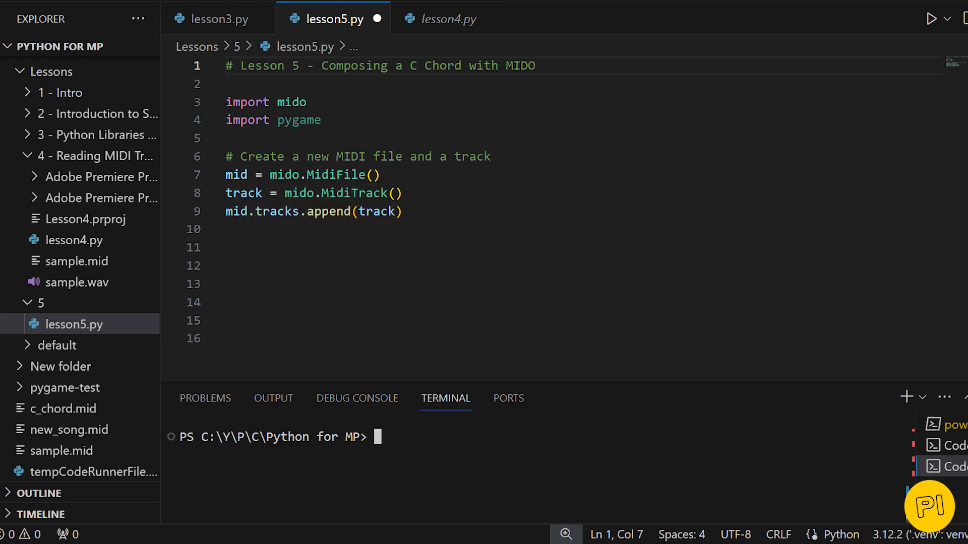
pyautogui.write('# MIDI note numbers for the C chord stored in a list with duration')
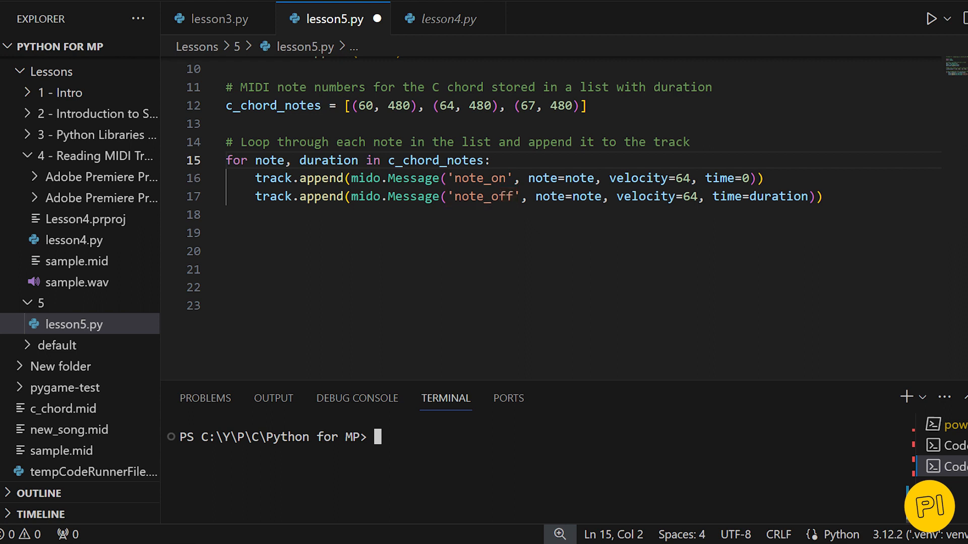
pyautogui.doubleClick(649, 179)
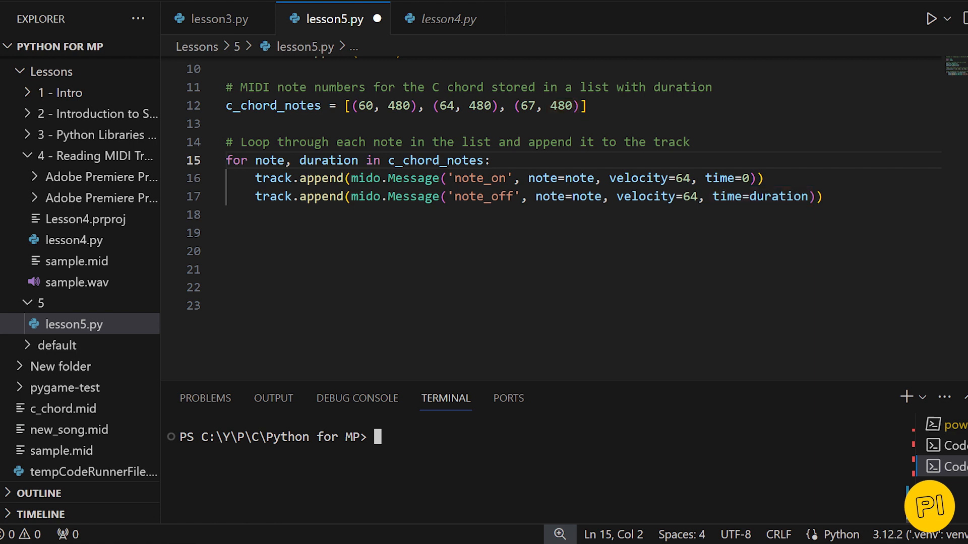
pyautogui.doubleClick(647, 196)
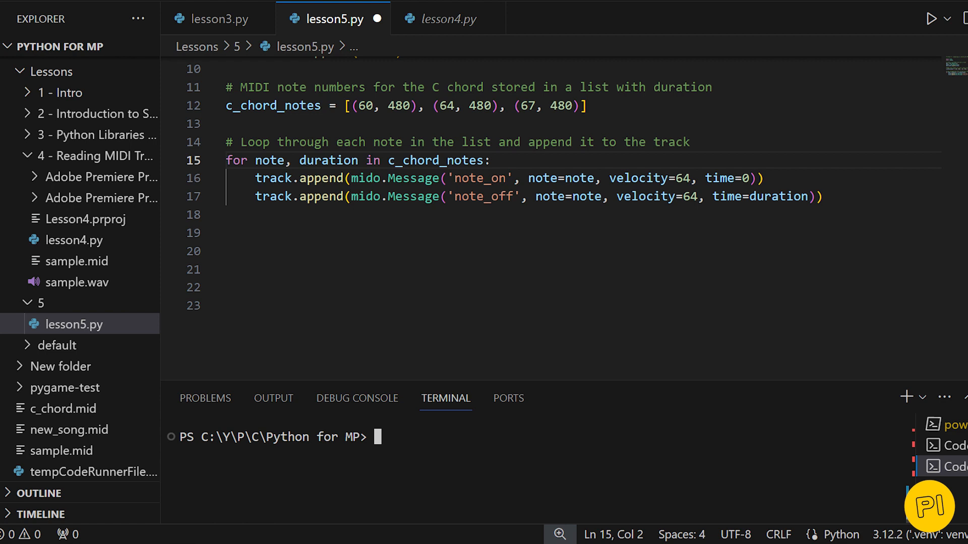
# Step: Add code saving the MIDI file as 'c_chord.mid', then run lesson5.py
pyautogui.write("# Save the MIDI file as 'c_chord.mid'")
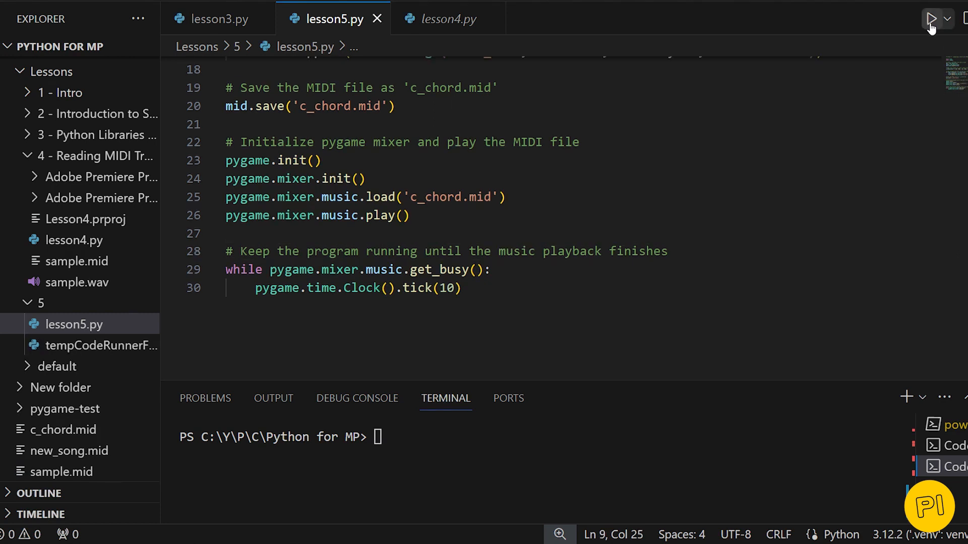
pyautogui.click(933, 19)
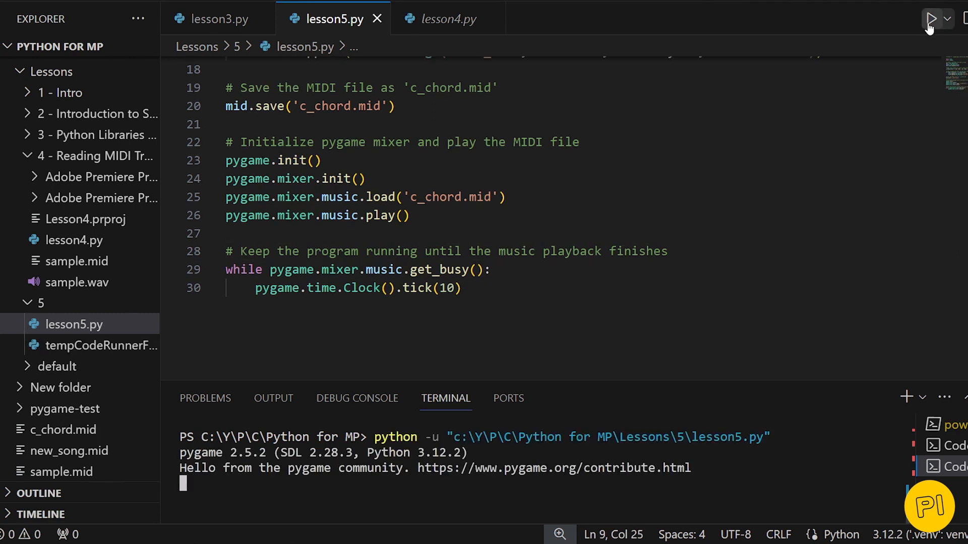